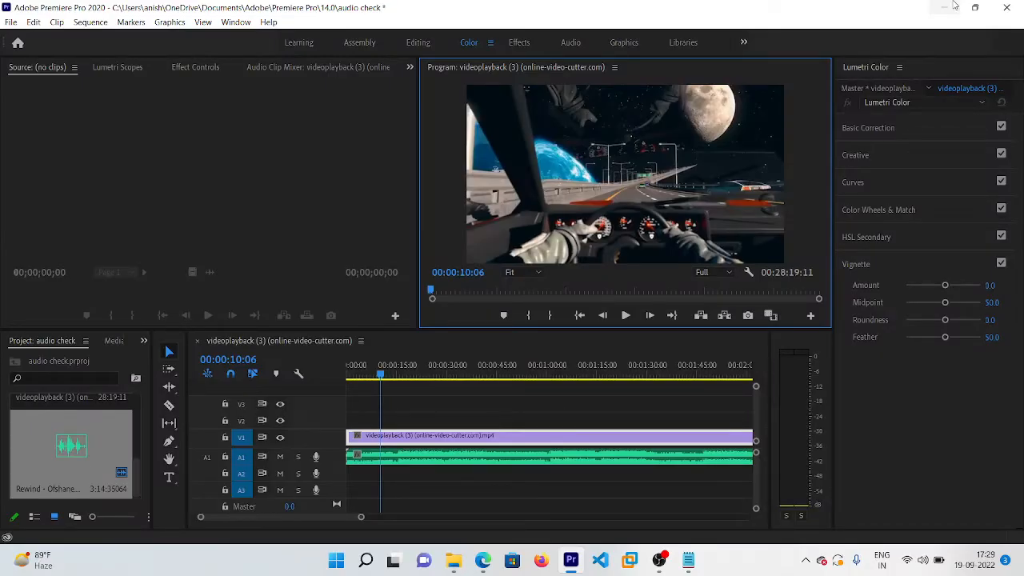
Switch Premiere Pro to the Effects workspace layout.
left_click(518, 42)
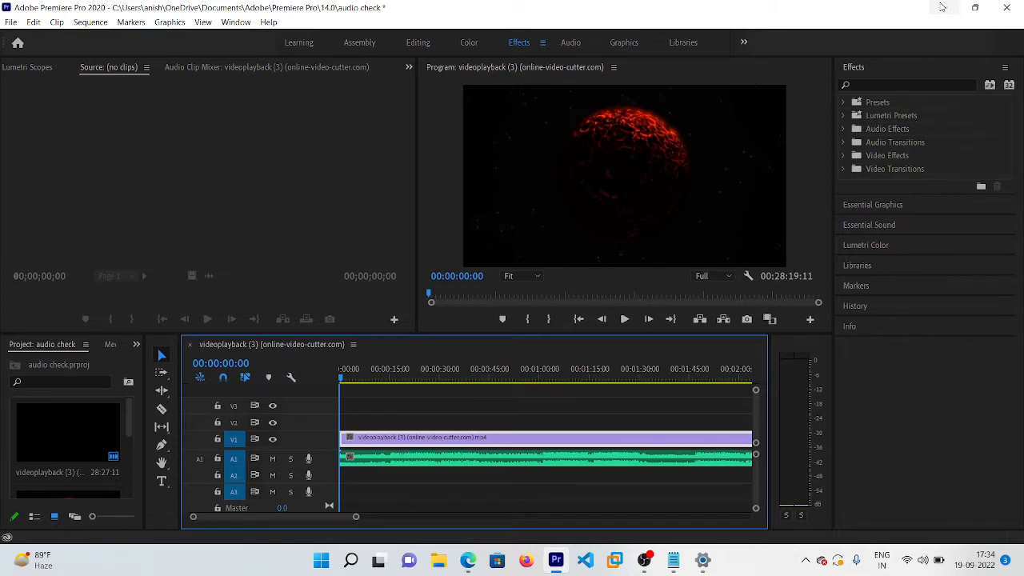
Play the sequence briefly to about two seconds, then open the Preferences categories.
left_click(624, 318)
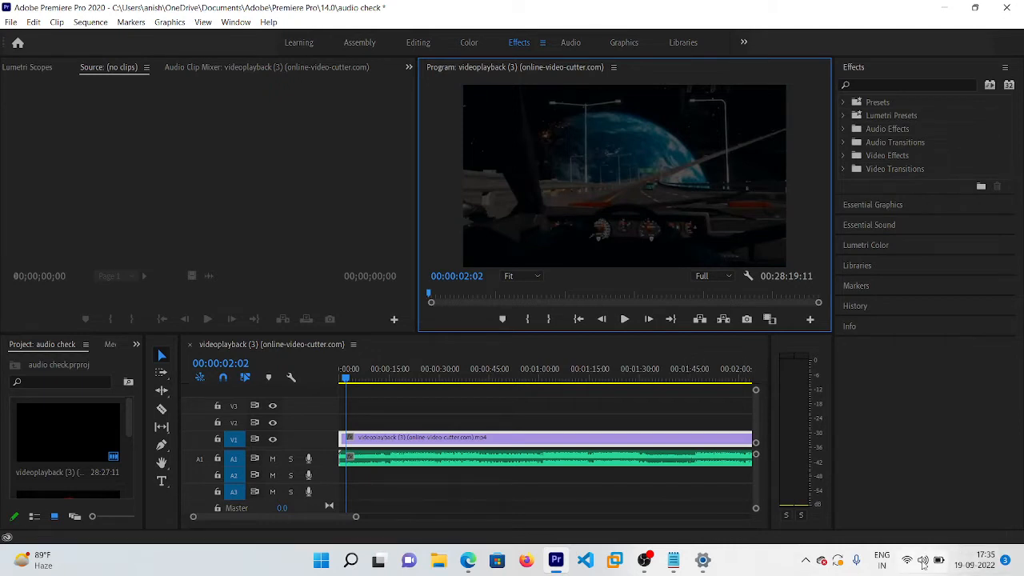
left_click(923, 558)
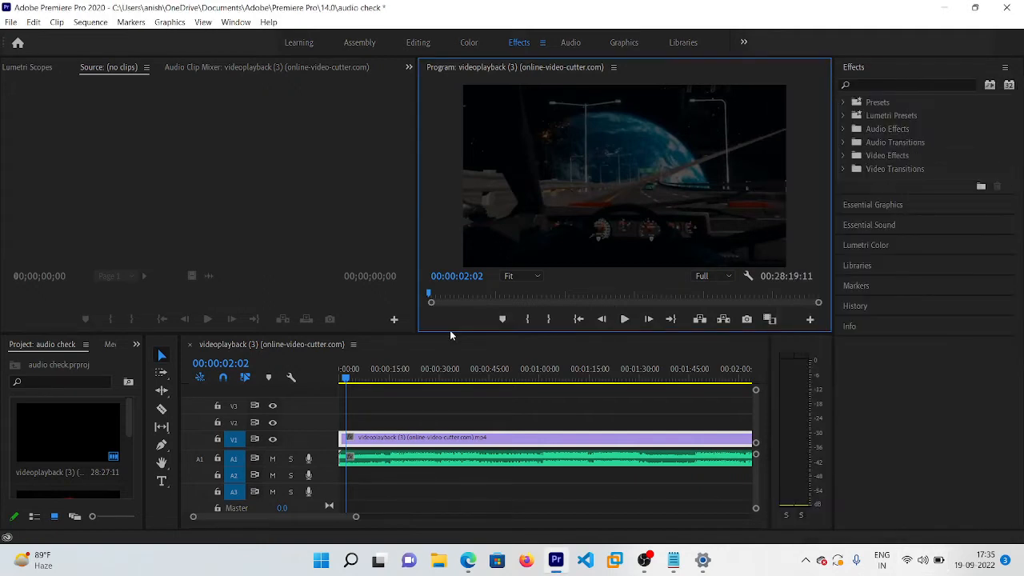
mouse_move(31, 22)
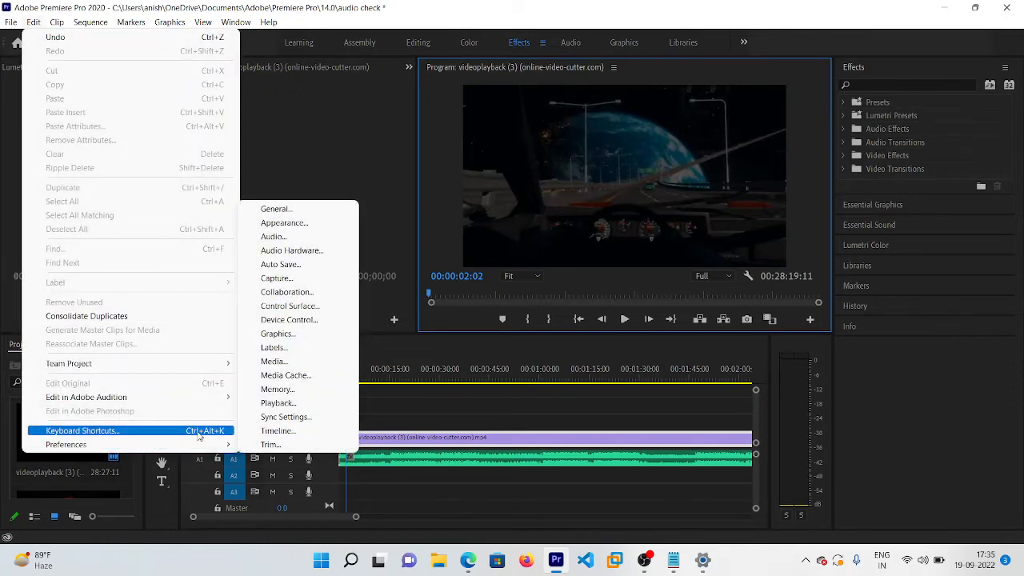
mouse_move(292, 250)
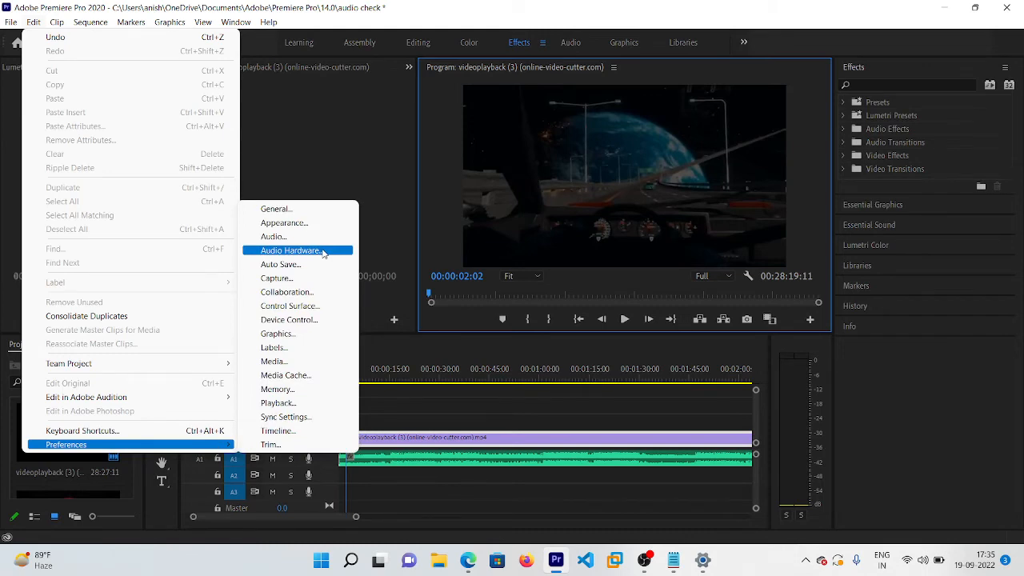
In Audio Hardware preferences, set Default Output to Headphones (Airdopes 141 Pro).
left_click(293, 250)
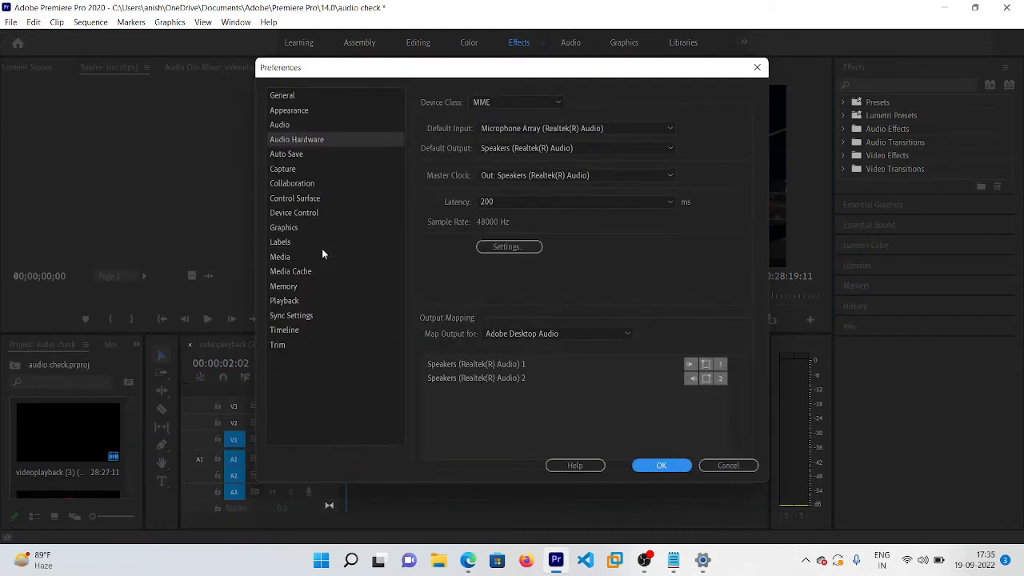
mouse_move(560, 148)
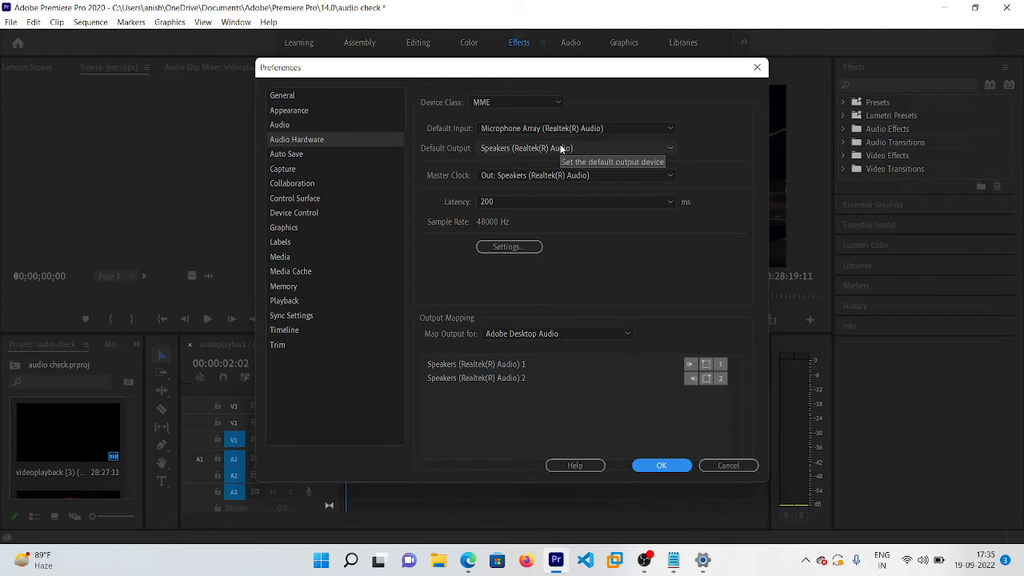
mouse_move(438, 126)
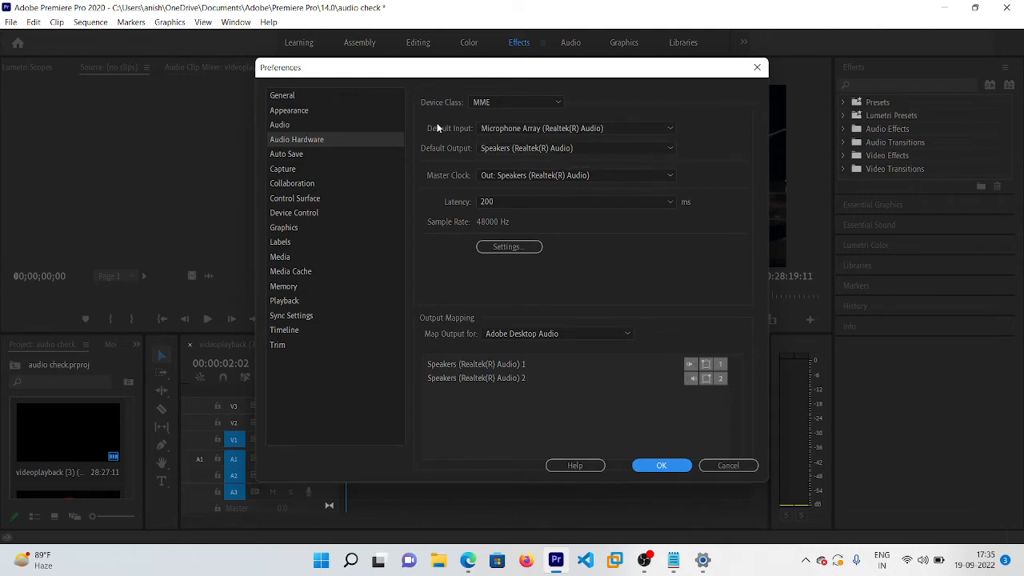
mouse_move(443, 160)
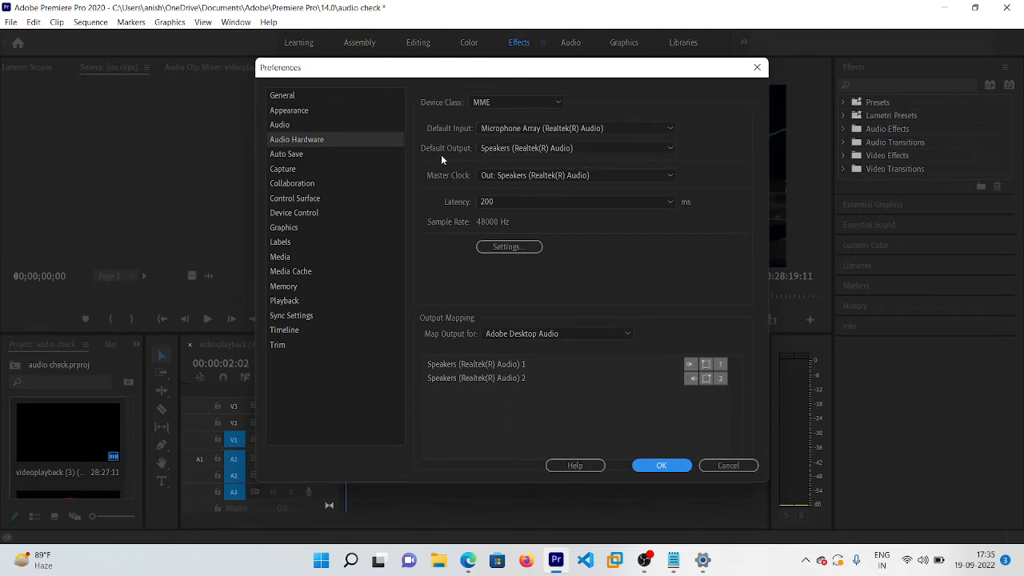
mouse_move(517, 152)
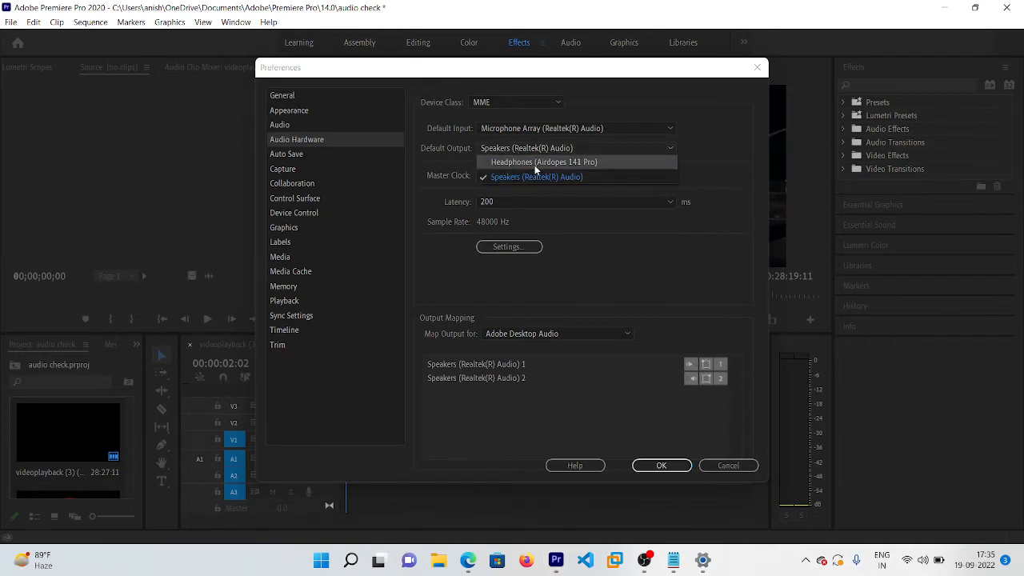
left_click(531, 177)
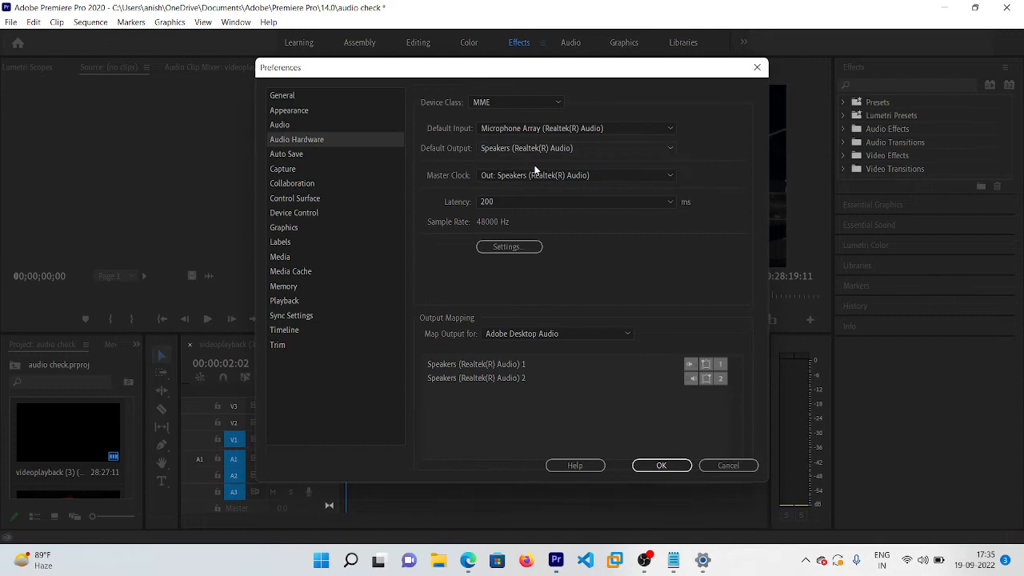
left_click(575, 148)
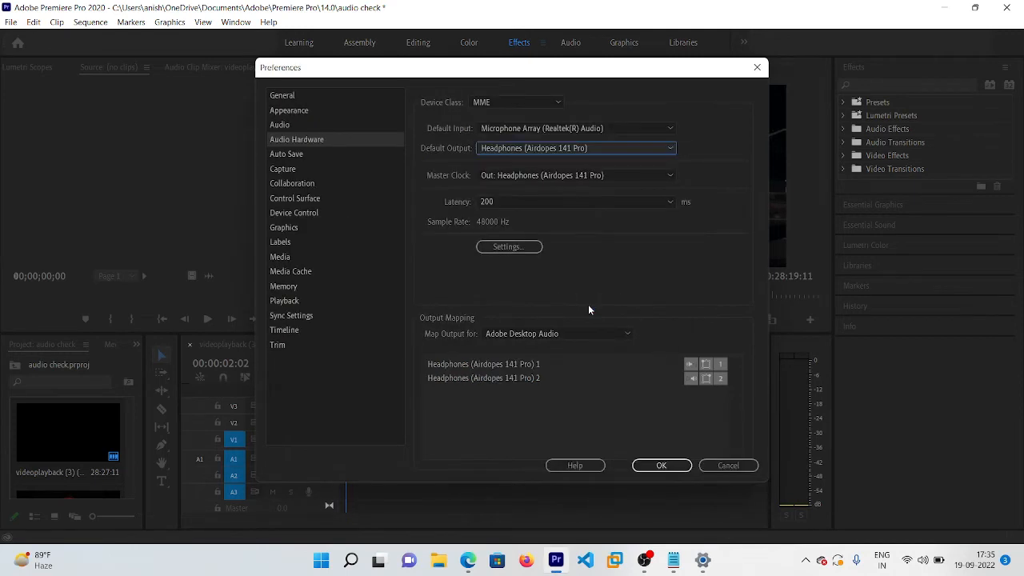
mouse_move(557, 110)
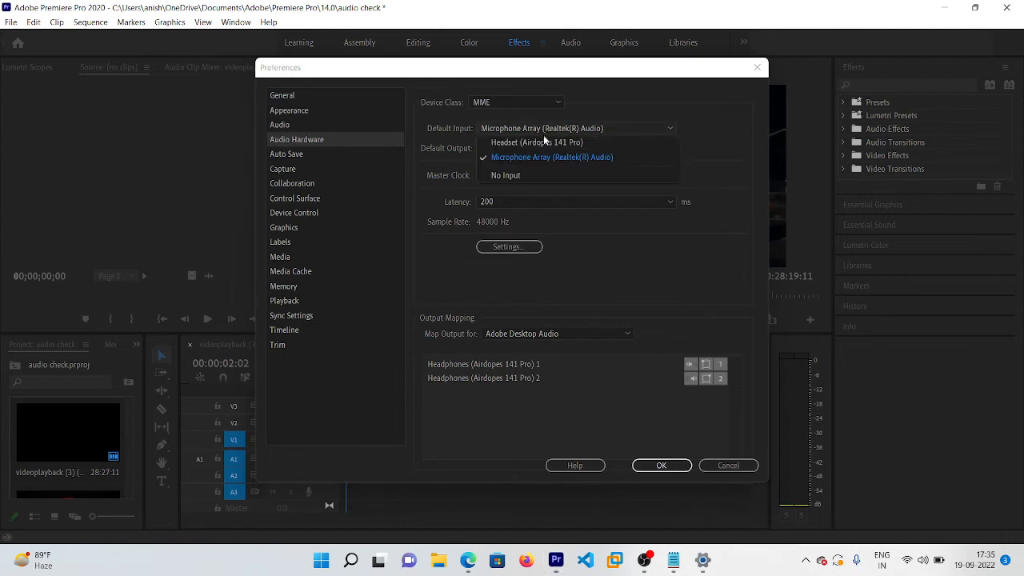
mouse_move(525, 145)
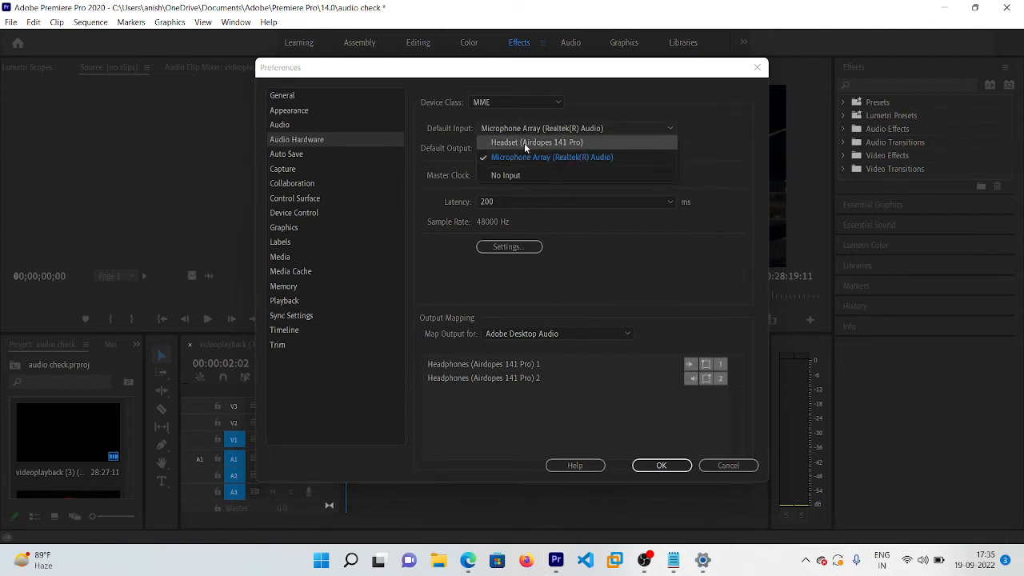
Keep Microphone Array (Realtek(R) Audio) as Default Input and confirm the preferences with OK.
left_click(534, 142)
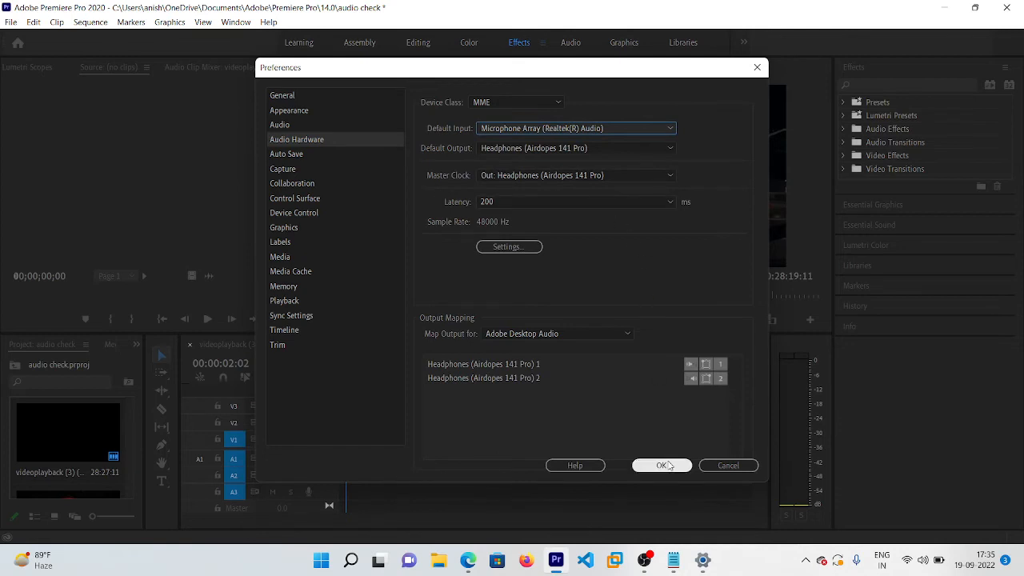
left_click(662, 464)
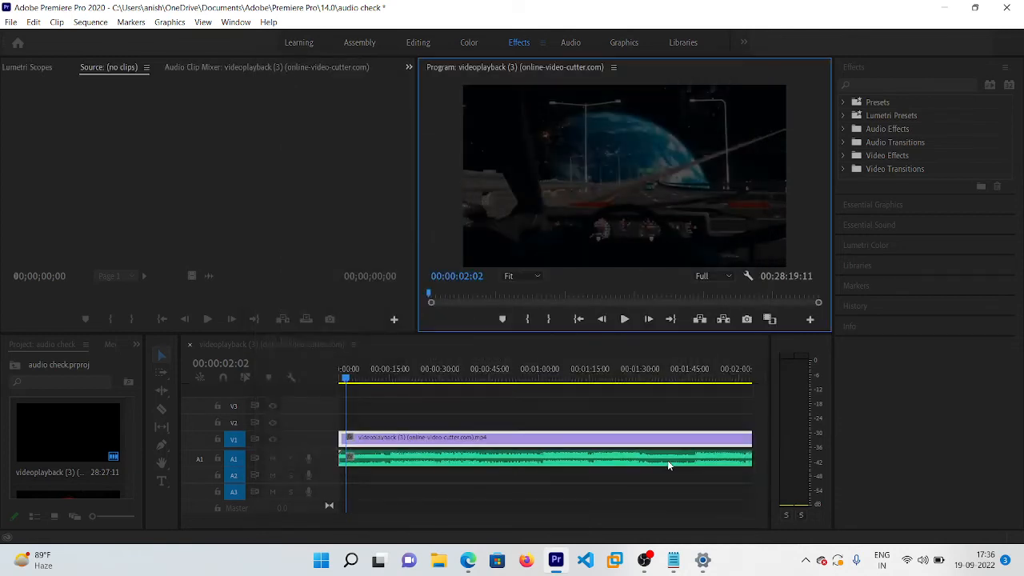